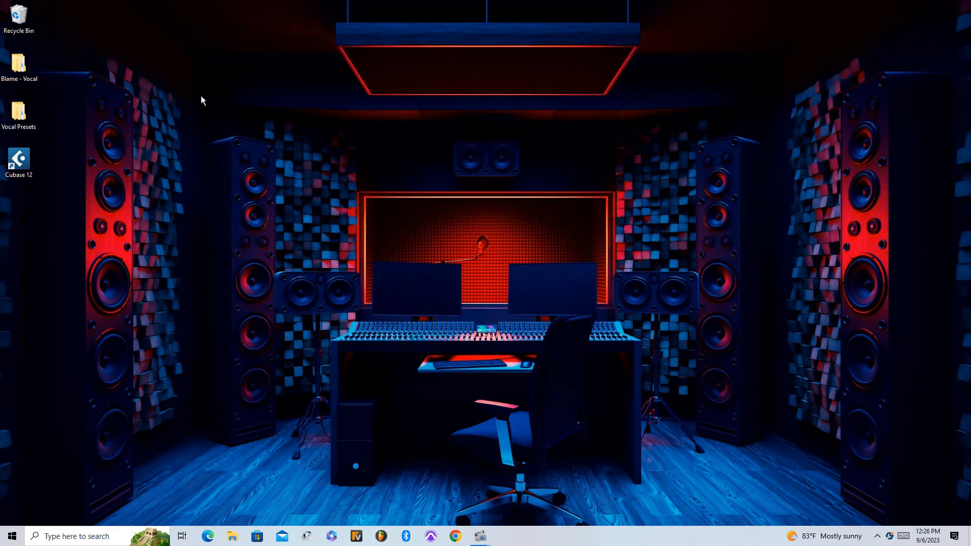
- Browse into the desktop's Vocal Presets > Universal - Vocal Preset (Cubase) folder holding the fxchain file
double_click(18, 112)
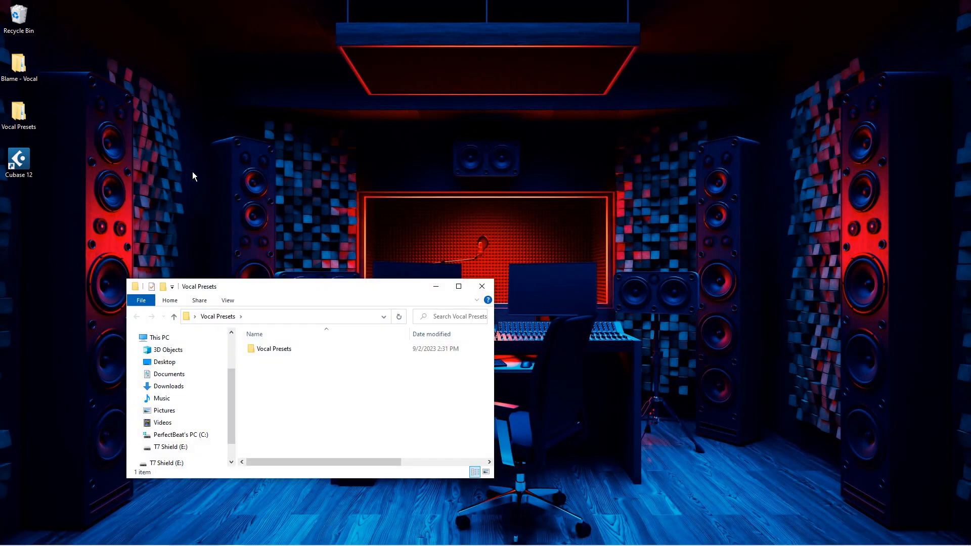
double_click(274, 348)
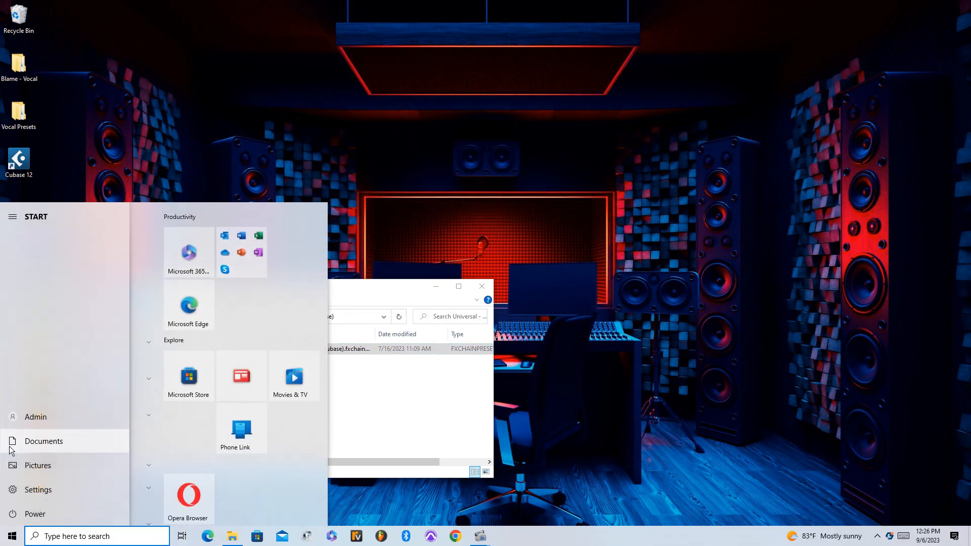
- Browse to Documents\Steinberg\FX Chain Presets
left_click(43, 441)
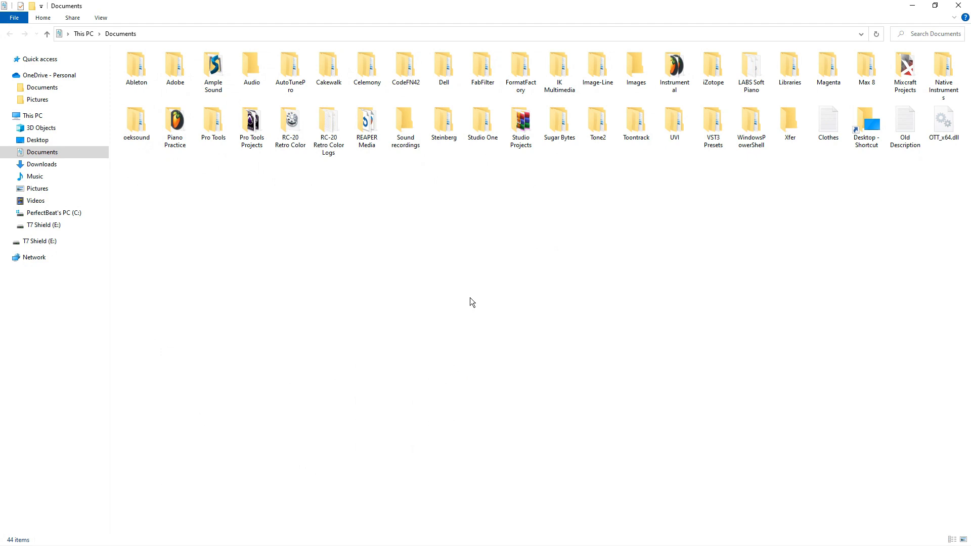
left_click(444, 120)
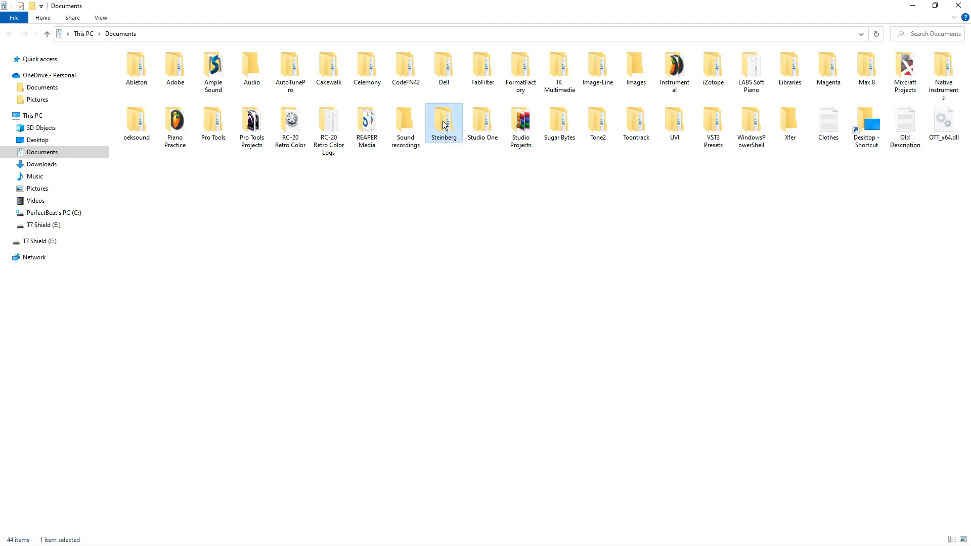
double_click(444, 120)
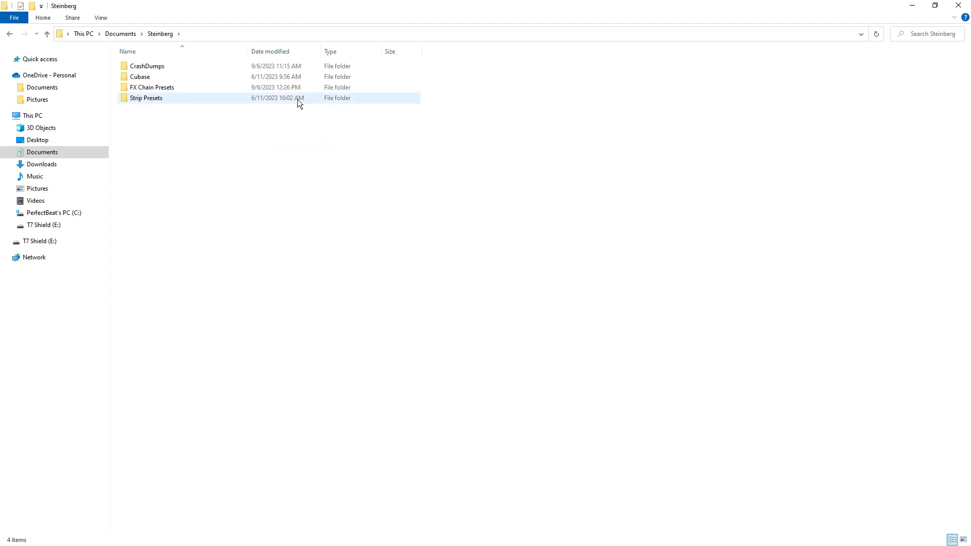
double_click(152, 87)
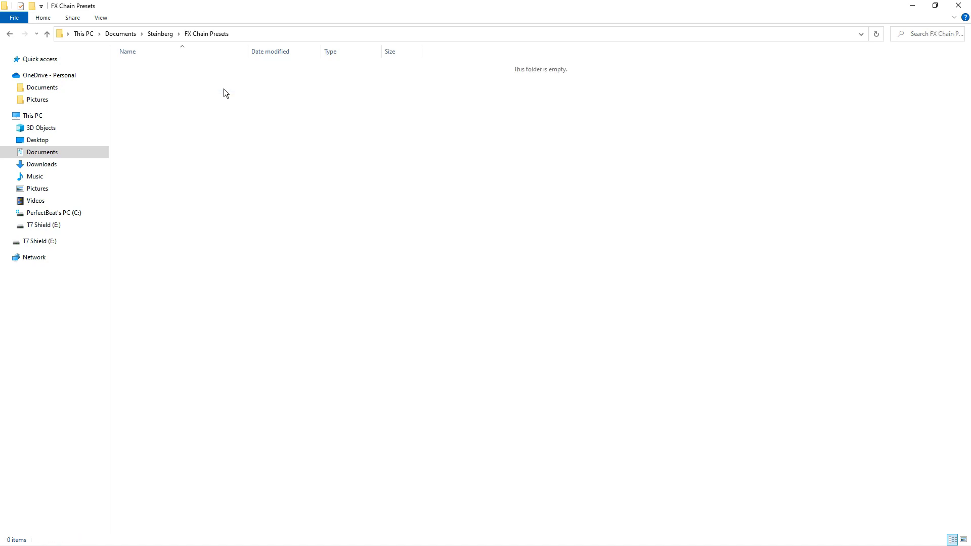
- Paste the copied fxchain preset into FX Chain Presets and close the Explorer windows
right_click(224, 92)
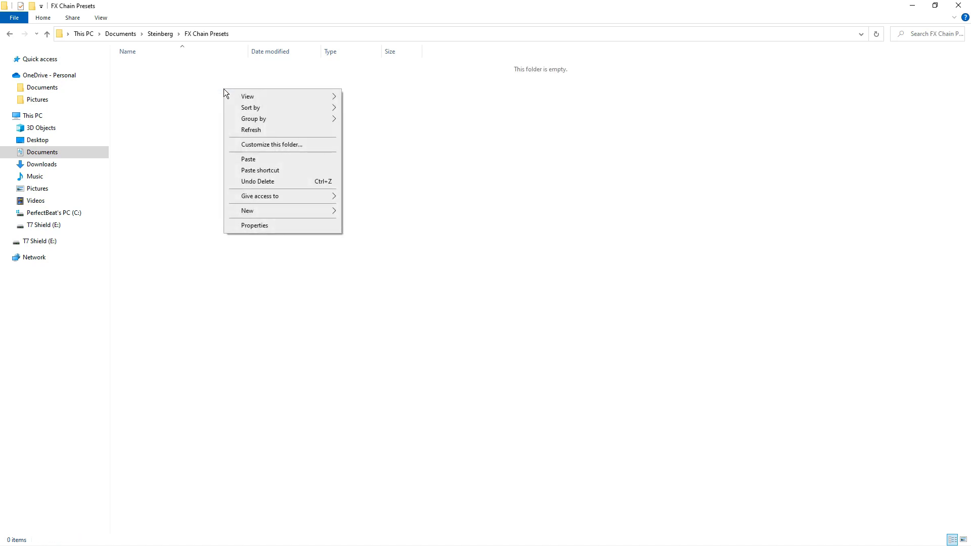
left_click(247, 159)
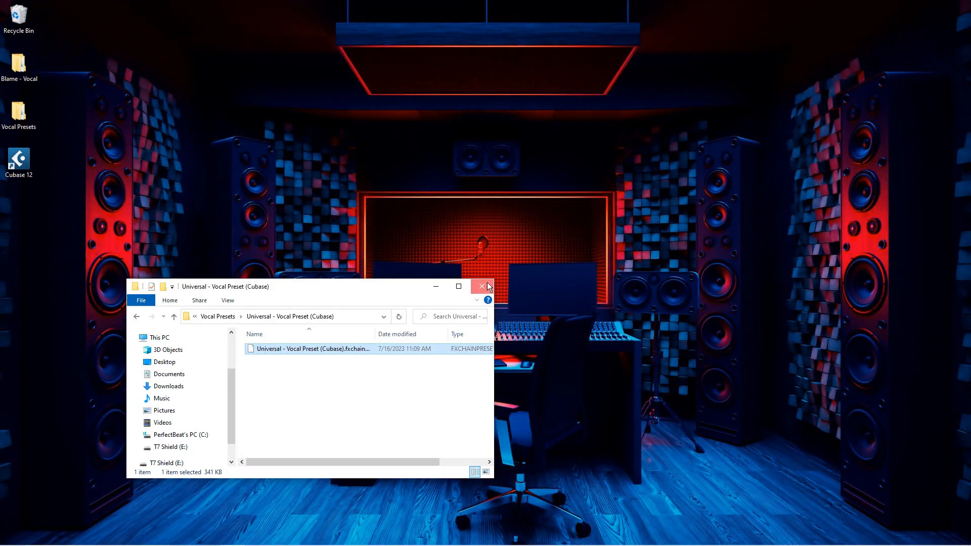
left_click(481, 287)
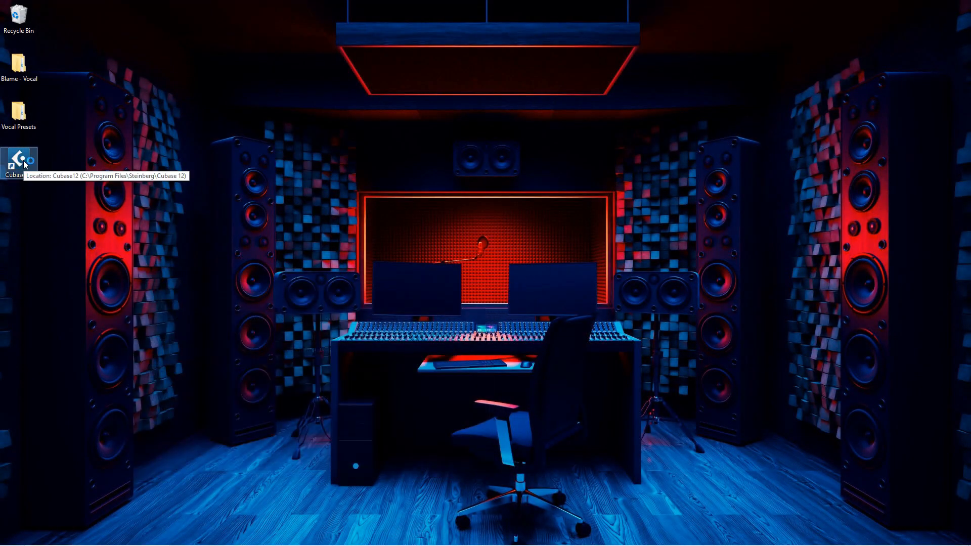
- Launch Cubase 12 with Dry Vocal and Instrumental placed on different tracks, Dry Vocal selected
double_click(18, 159)
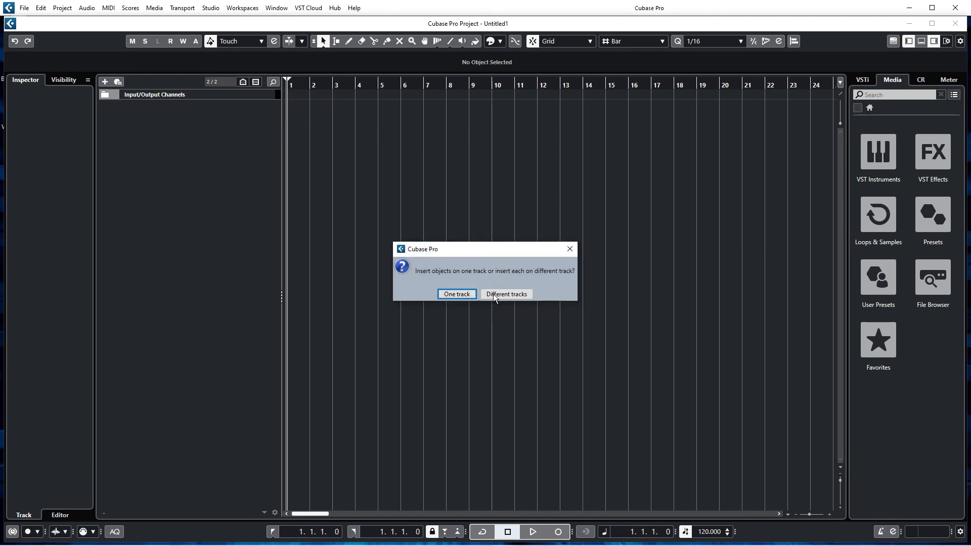
left_click(506, 293)
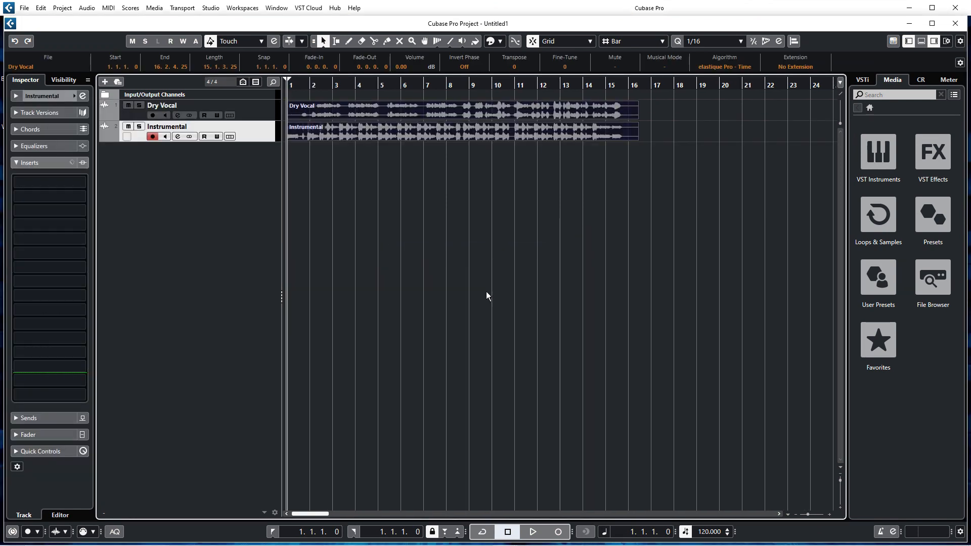
left_click(535, 532)
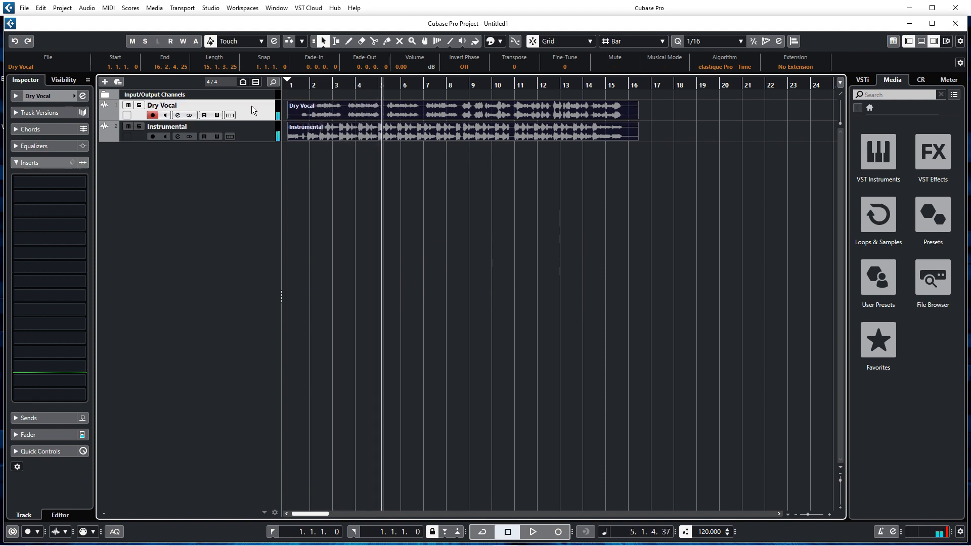
mouse_move(71, 163)
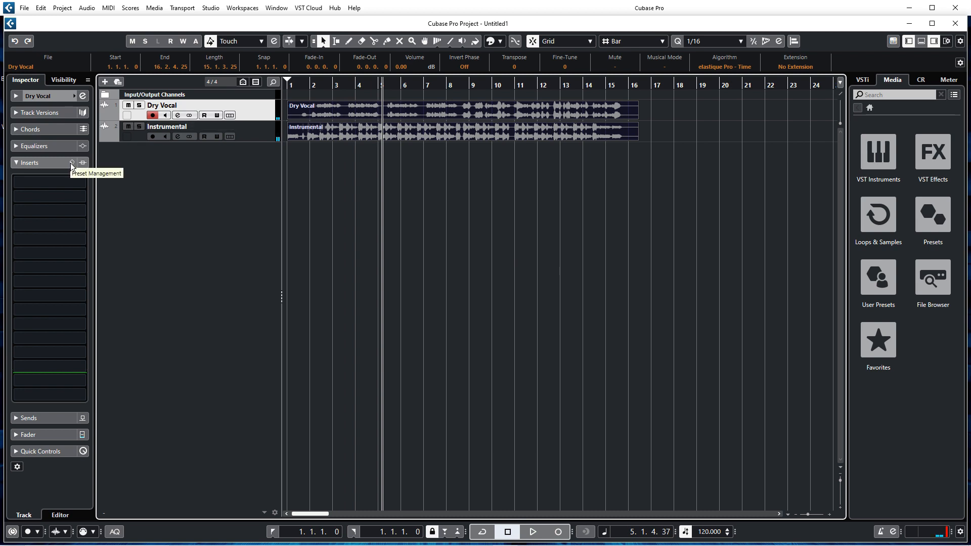
- Show the insert preset management options for the Dry Vocal track
left_click(71, 161)
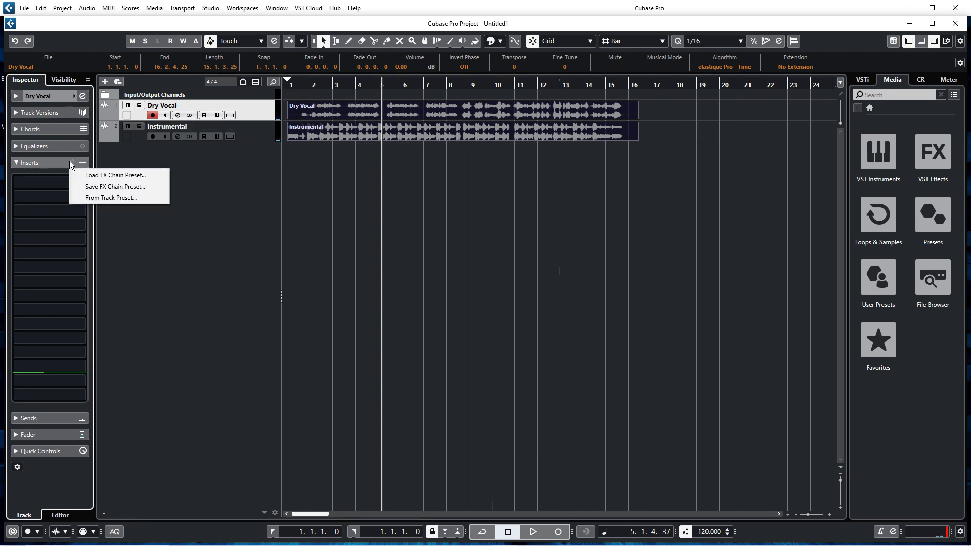
mouse_move(116, 175)
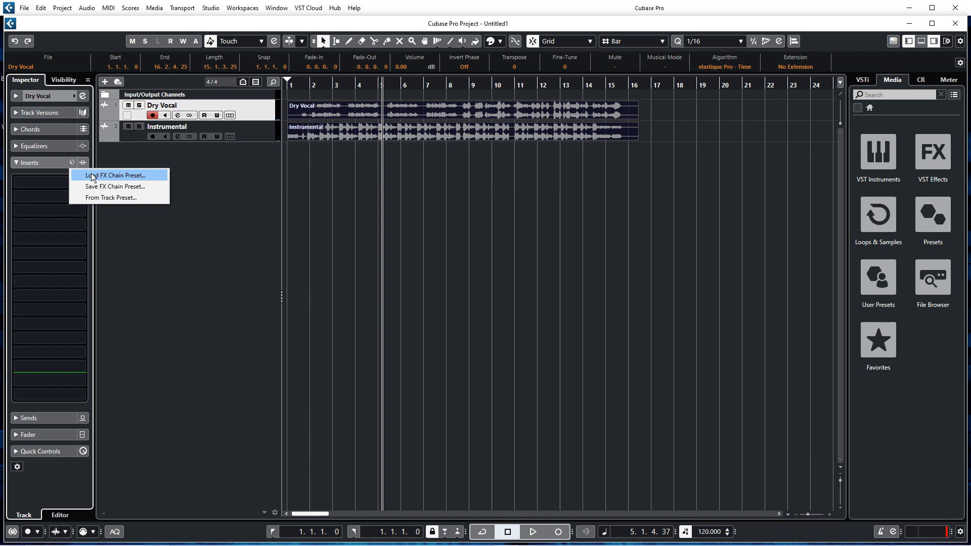
- Load the Universal - Vocal Preset (Cubase) FX chain into Dry Vocal's inserts
left_click(117, 175)
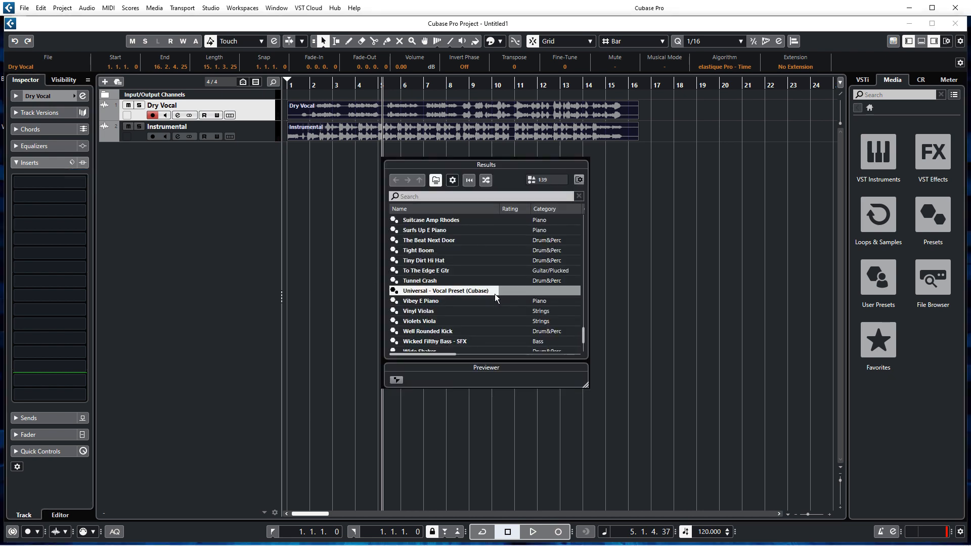
mouse_move(448, 299)
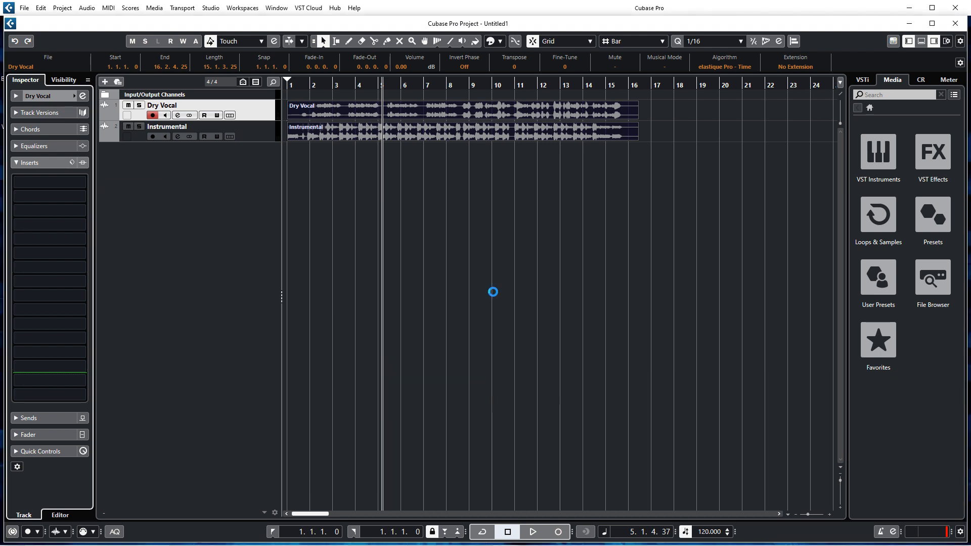
left_click(536, 532)
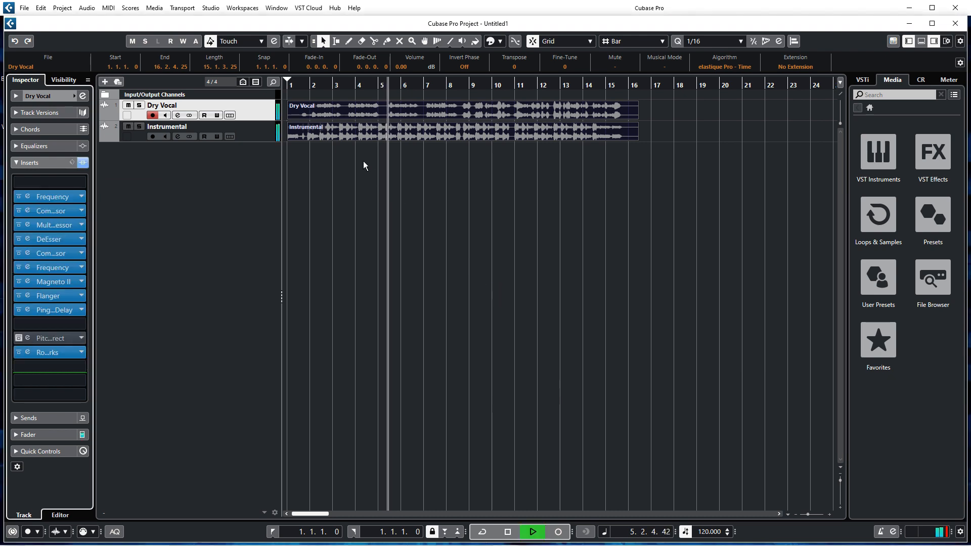